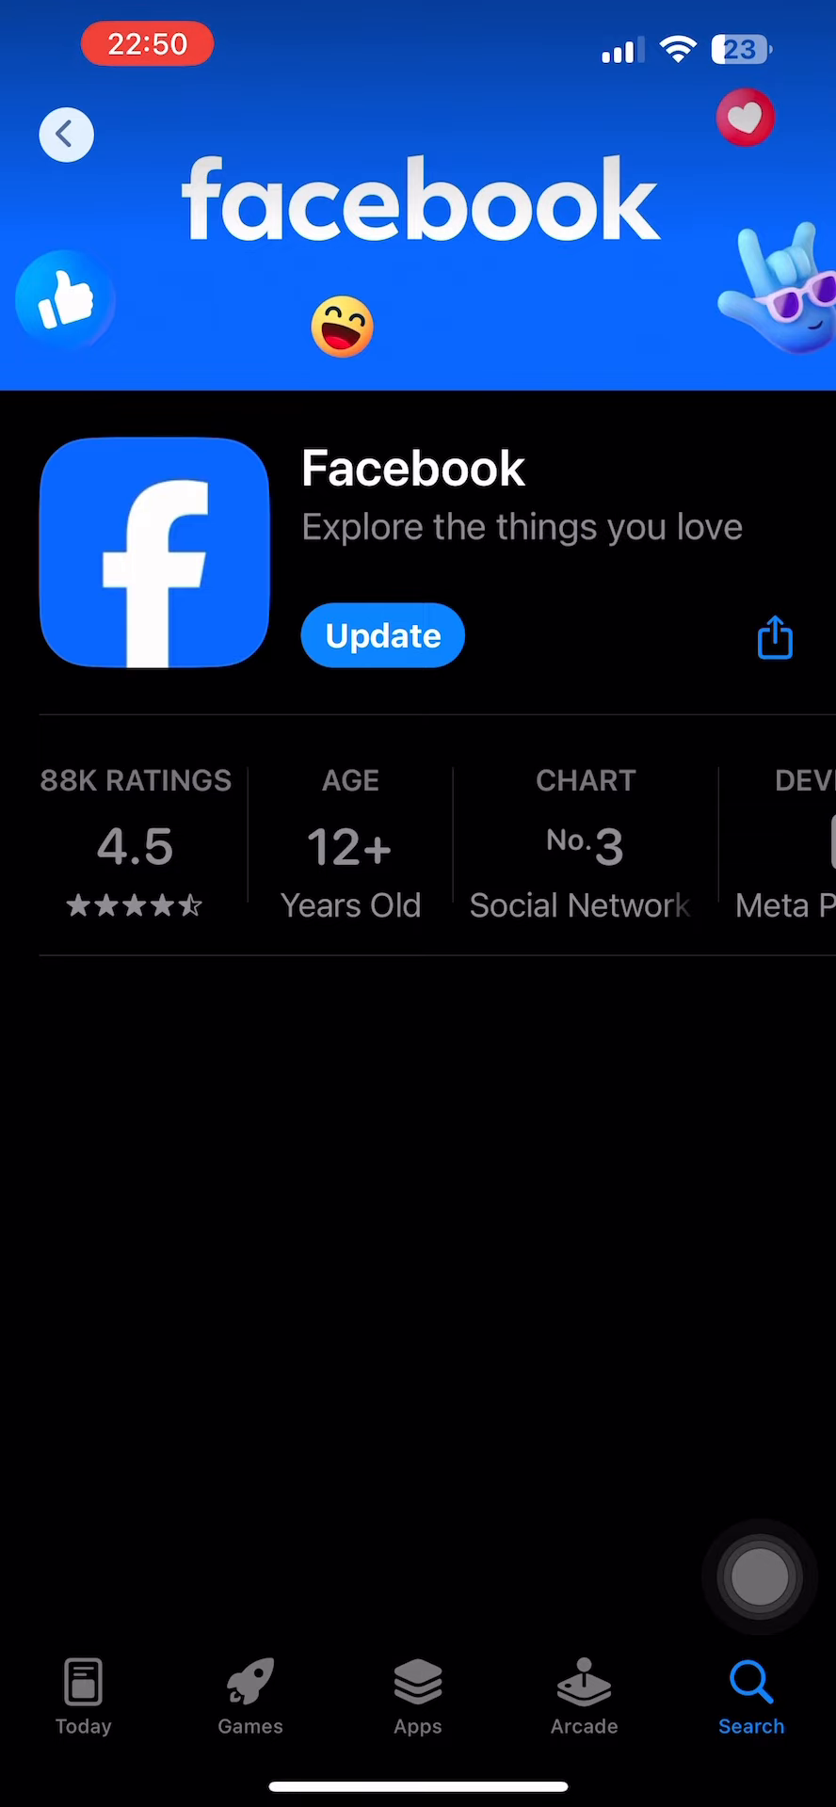
View Facebook's App Store page showing an available update, then return to the home screen.
click(382, 634)
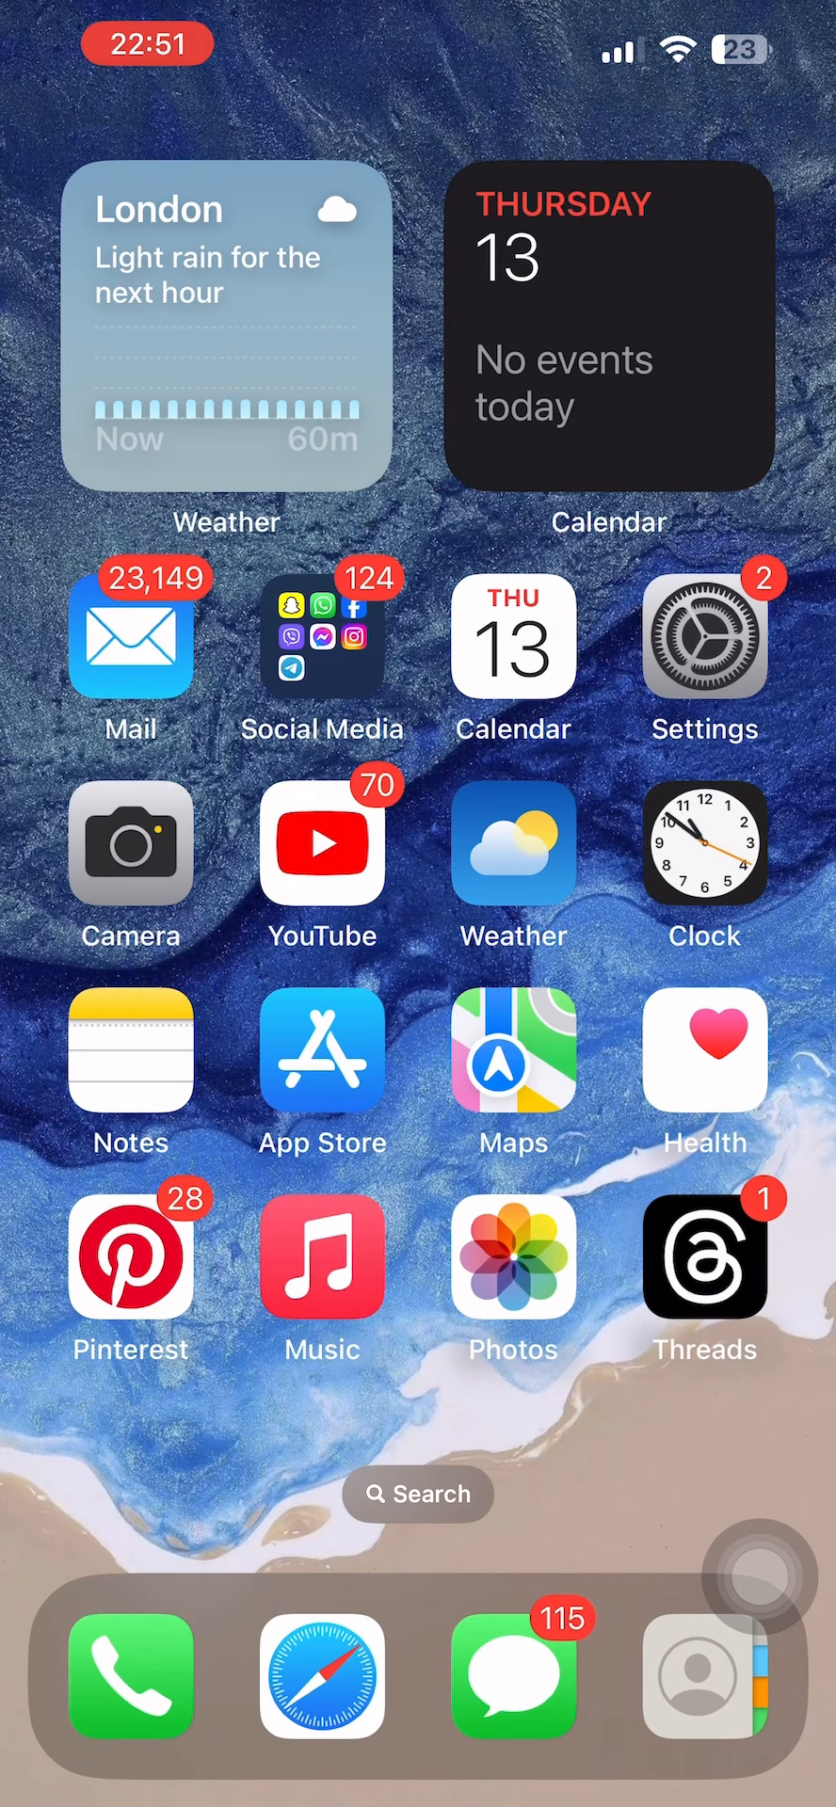
Go to Settings > General > iPhone Storage > Facebook and choose Offload App.
click(704, 635)
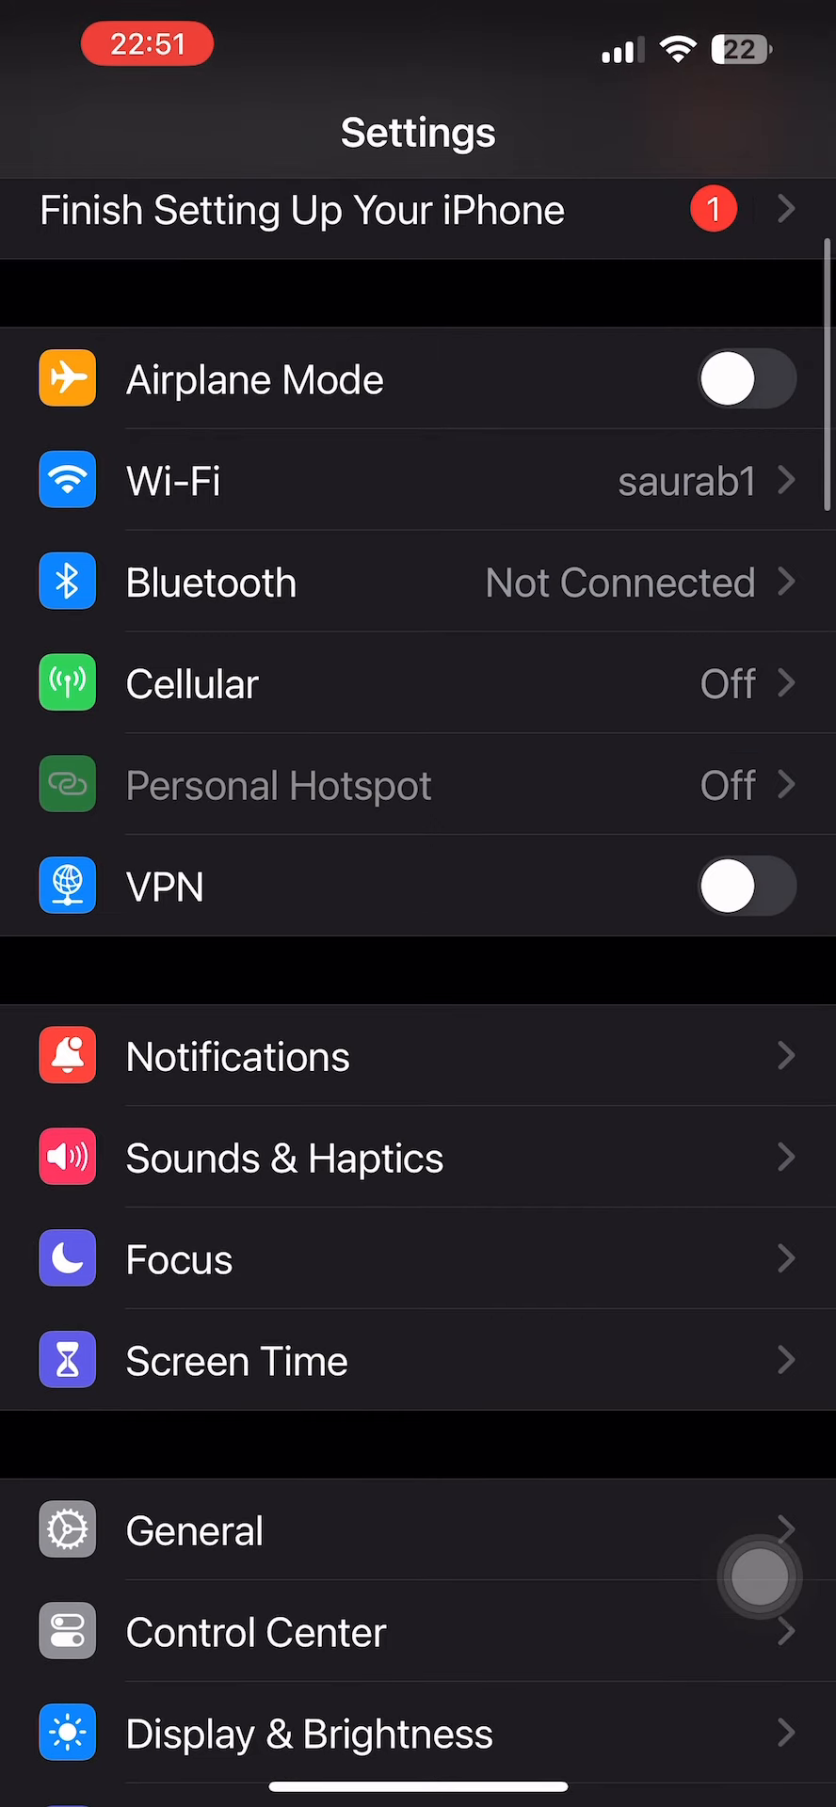
scroll(down, 3)
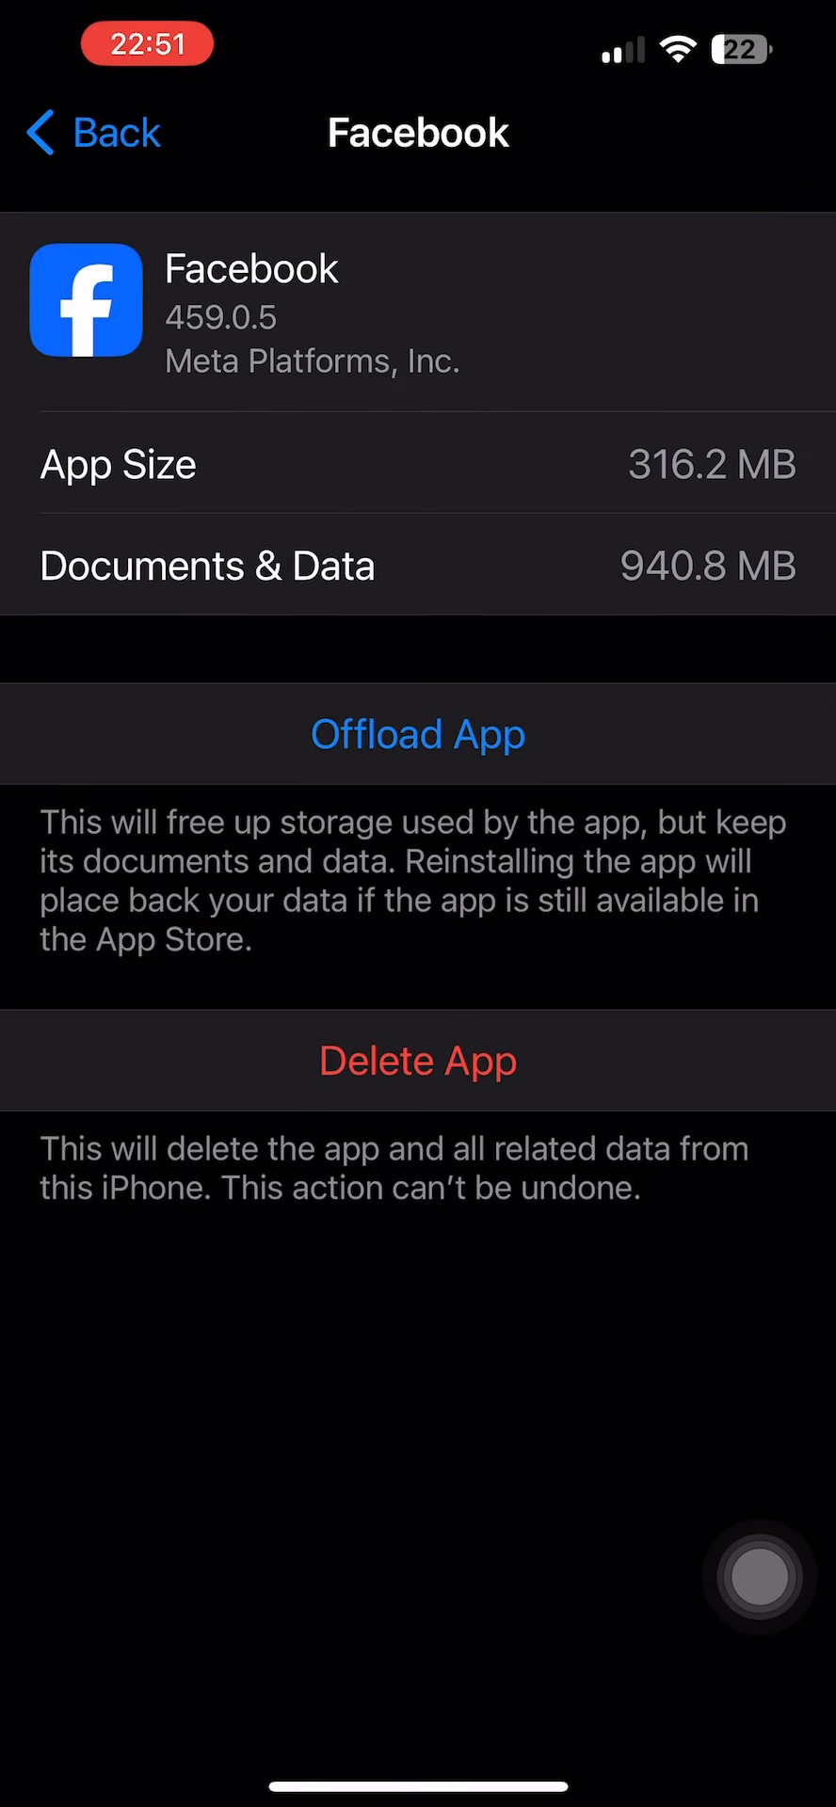
click(417, 734)
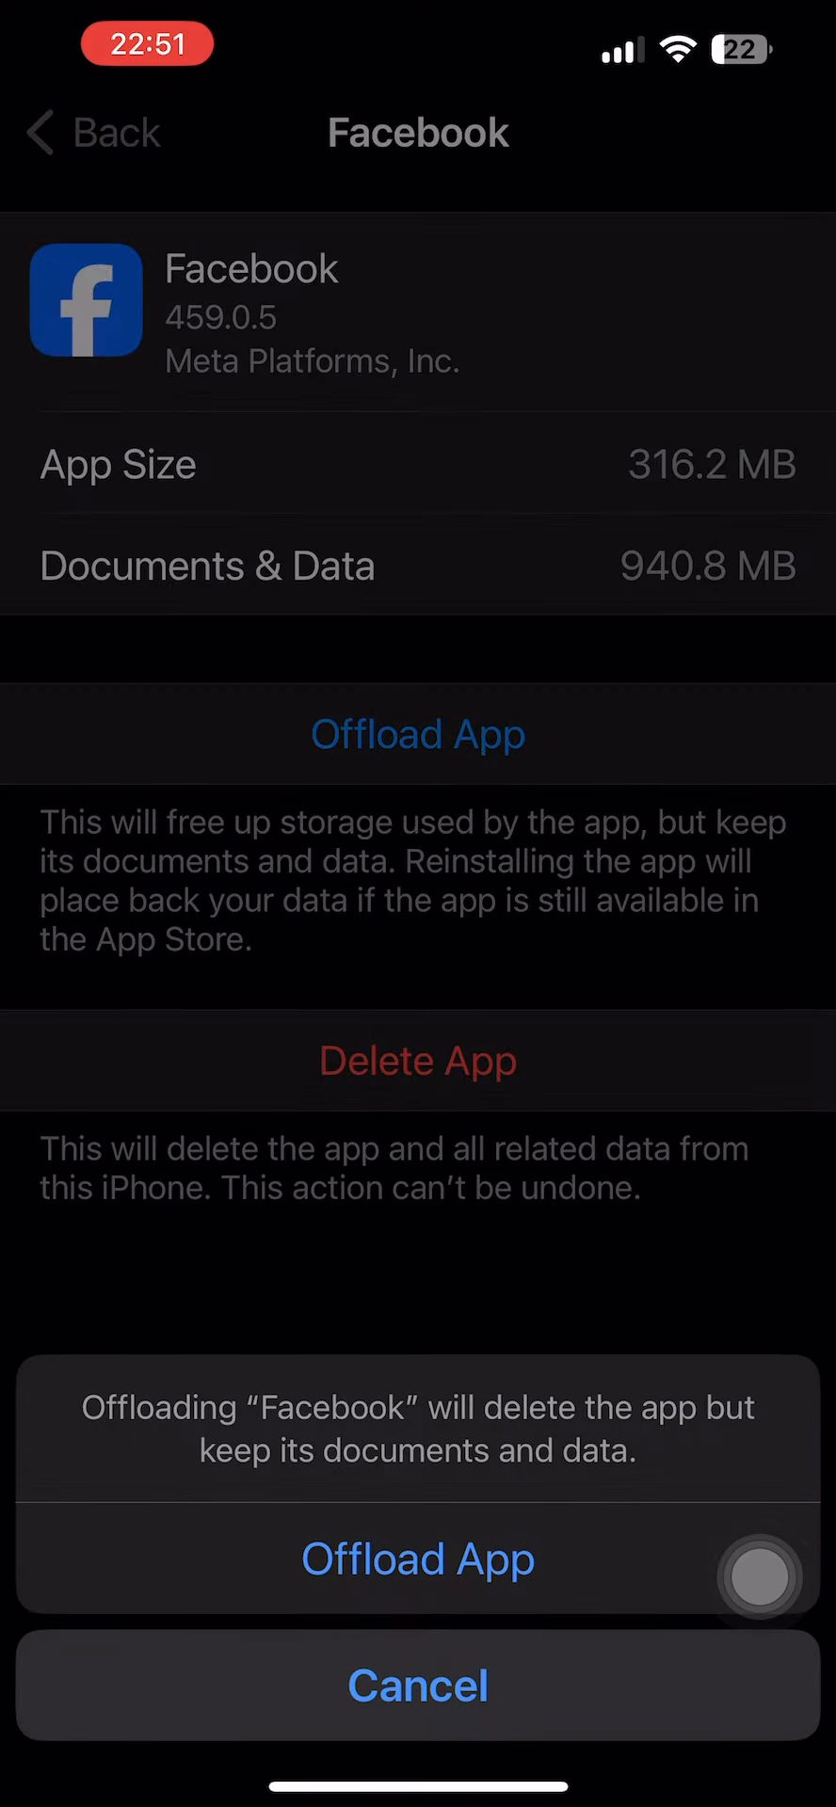
Confirm offloading Facebook keeping its 1.26 GB of data, then choose Reinstall App.
click(417, 1558)
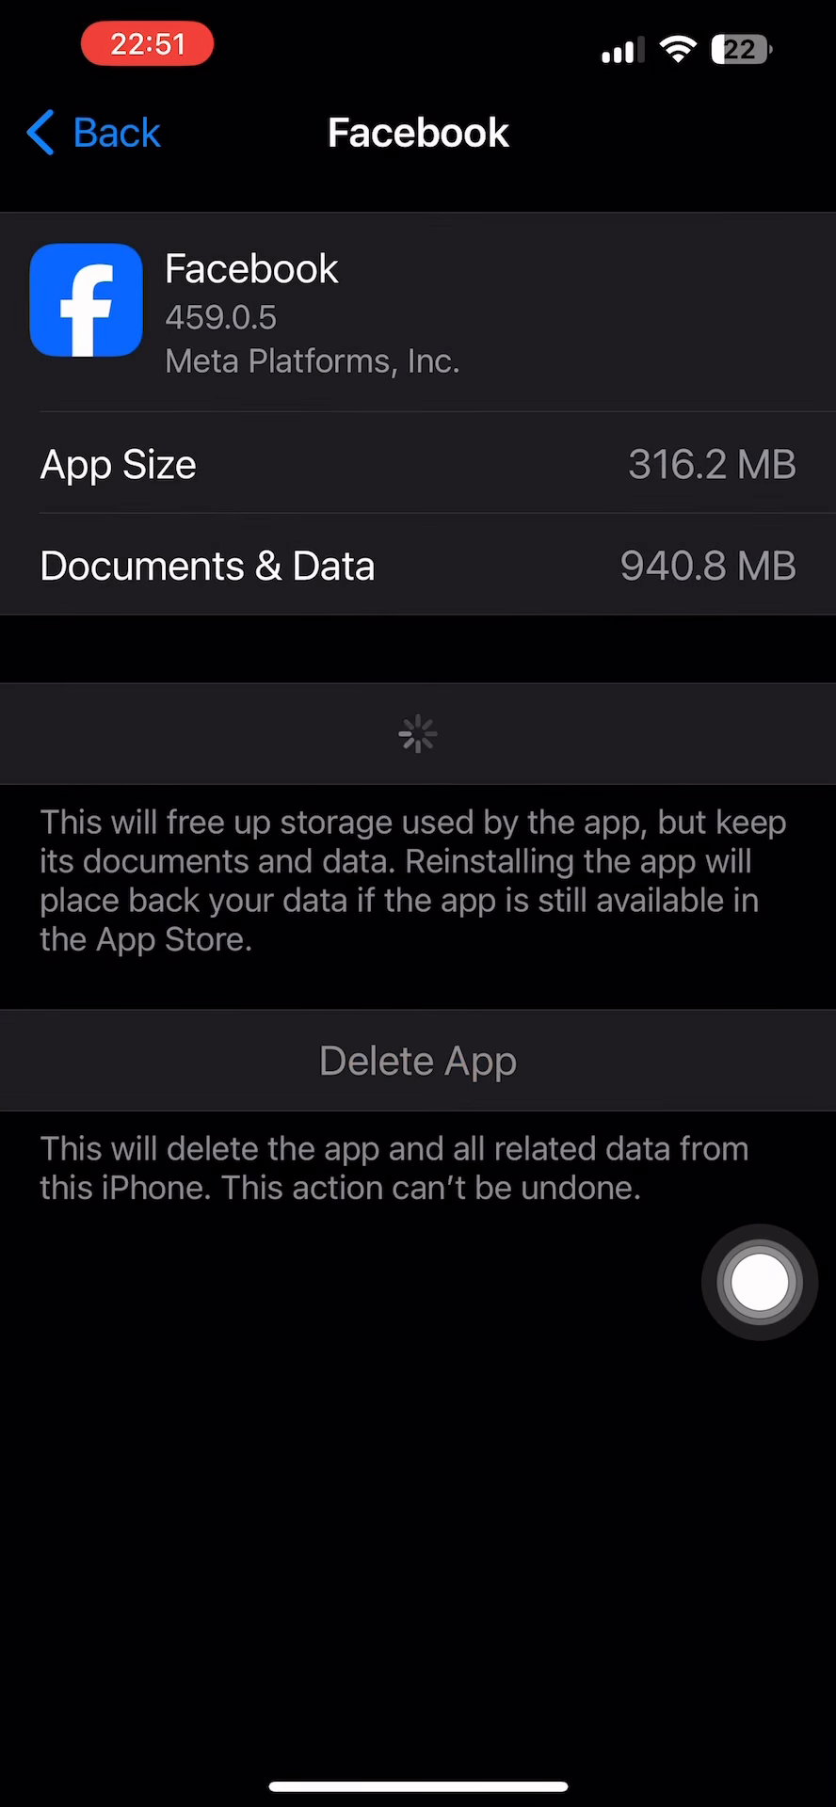
click(418, 734)
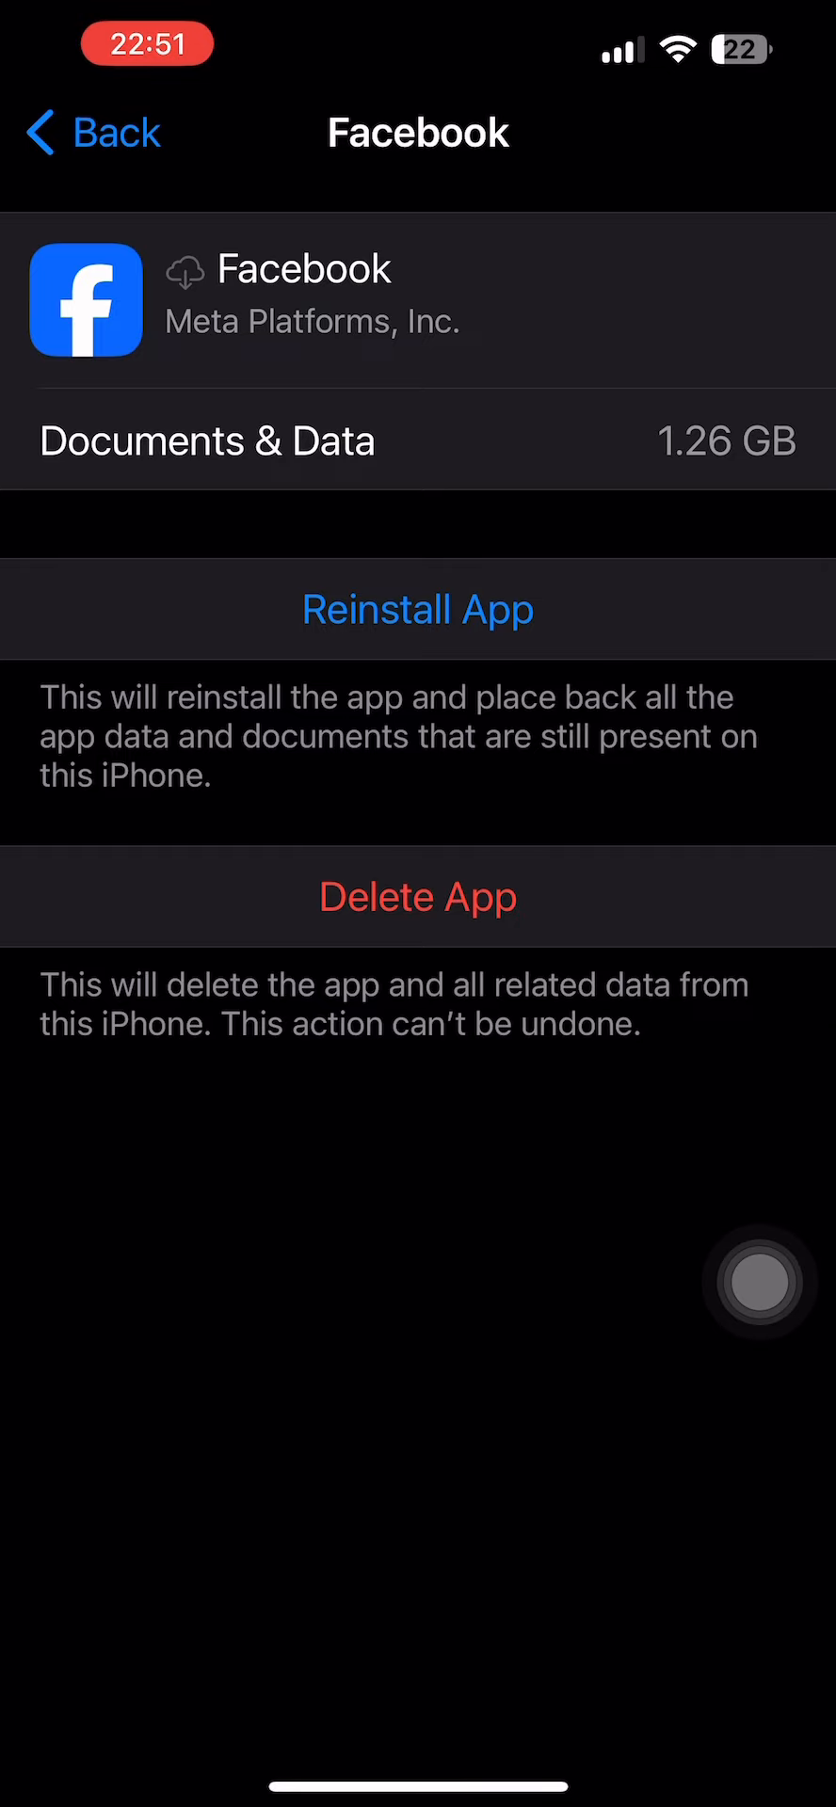
click(417, 607)
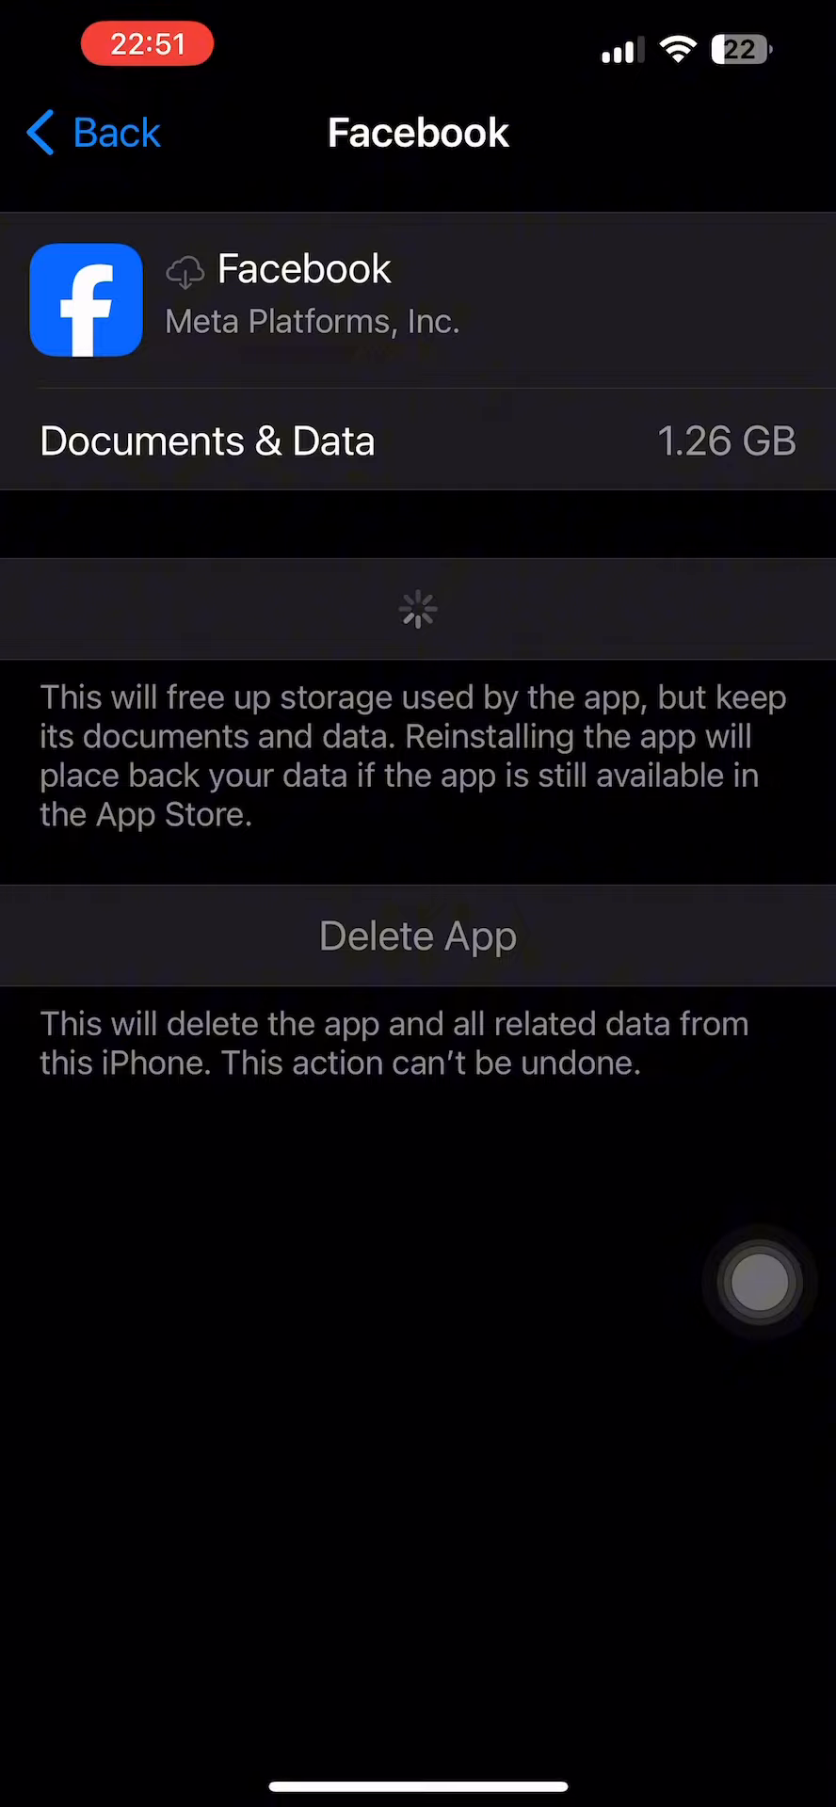